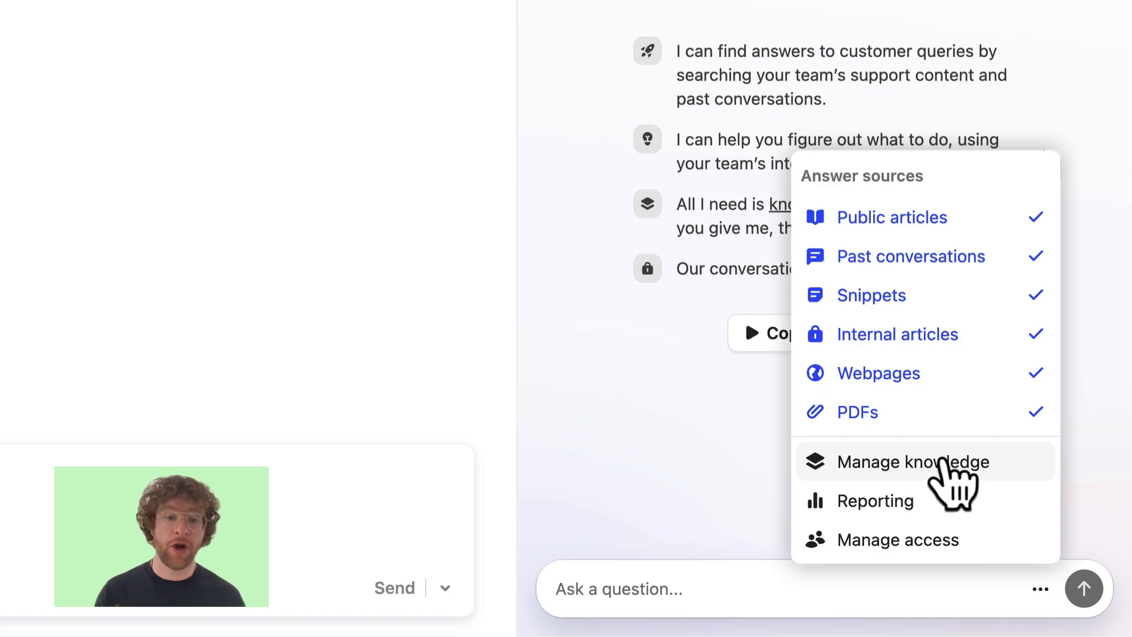
- Go to Knowledge > Sources for AI Copilot via Manage knowledge in the answer sources menu
click(912, 461)
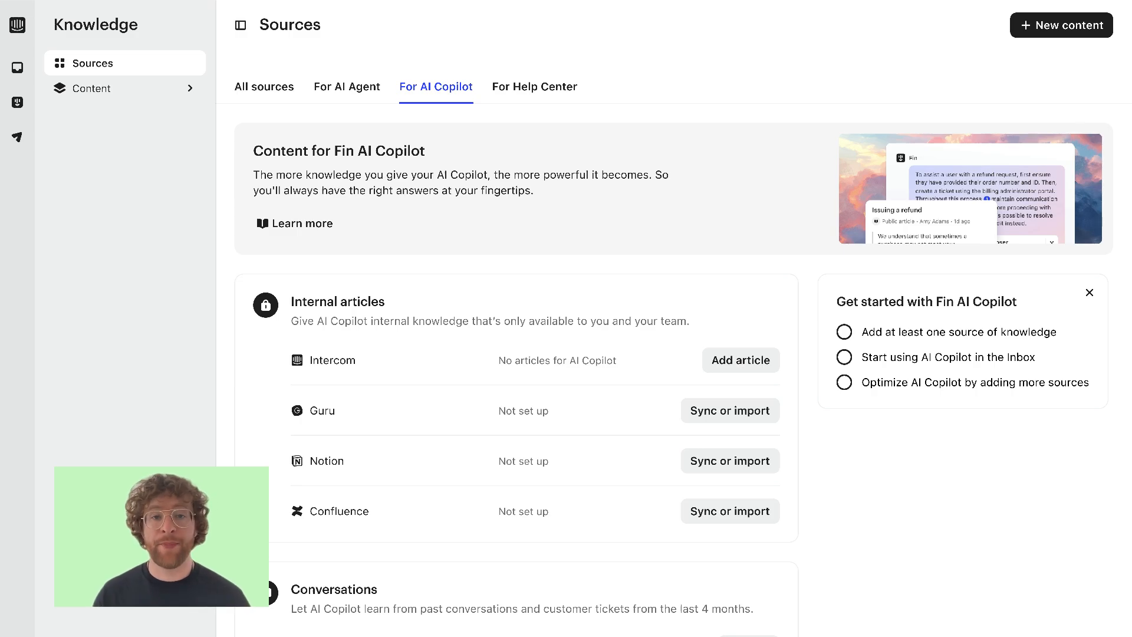
mouse_move(950, 528)
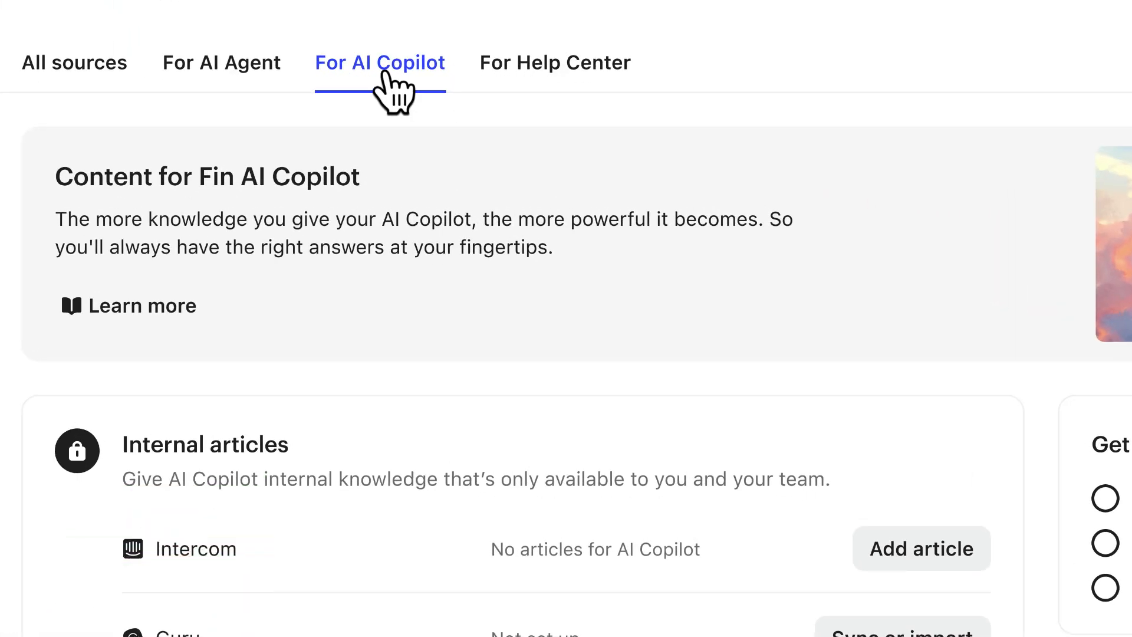
scroll(down, 3)
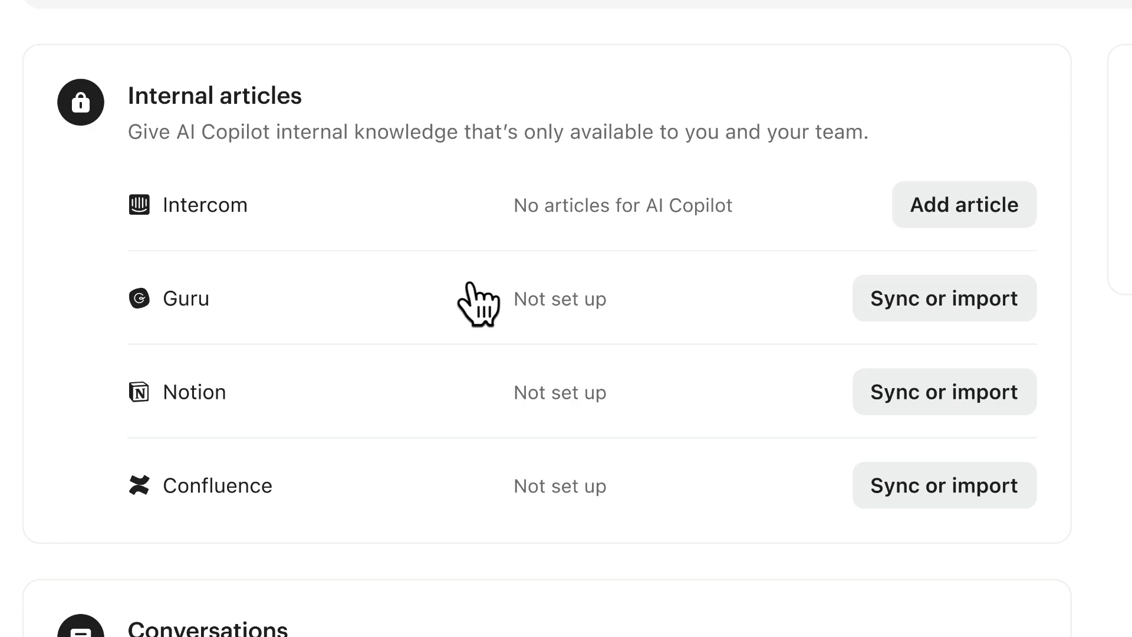
mouse_move(939, 231)
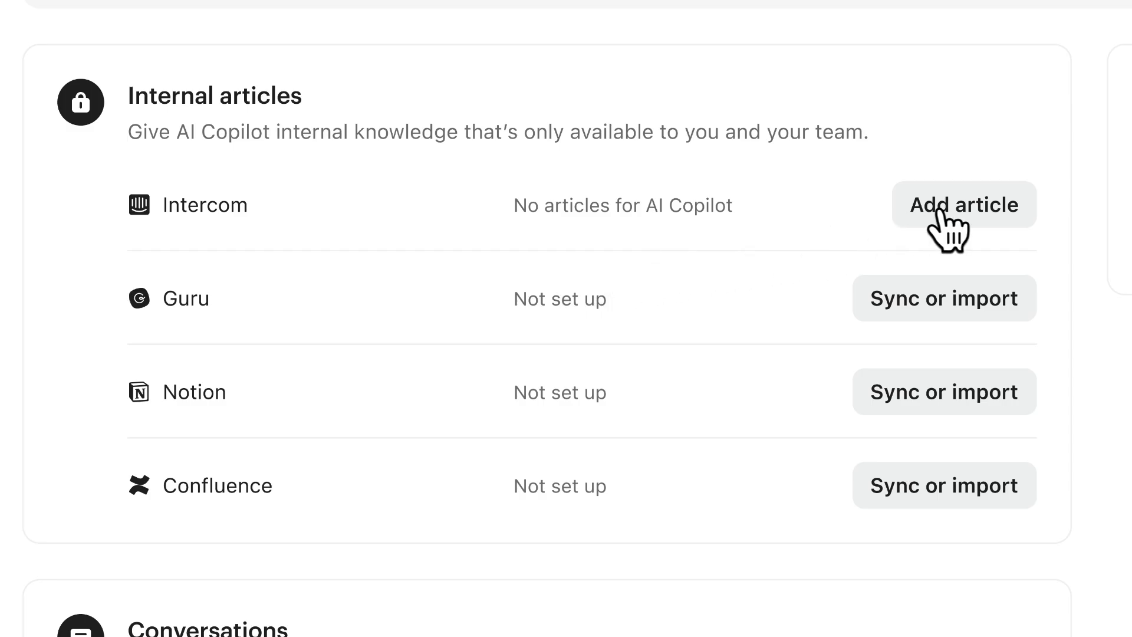
- Under Conversations, manage the Intercom source, pick 3 teammates in the dropdown and save
scroll(down, 3)
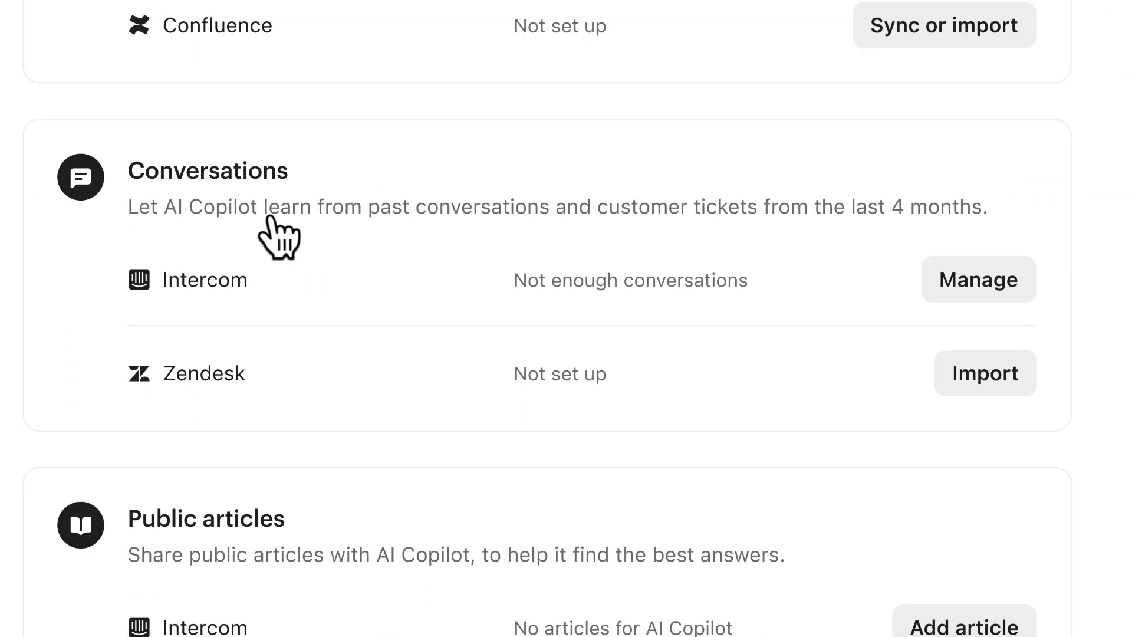
drag(129, 207, 845, 207)
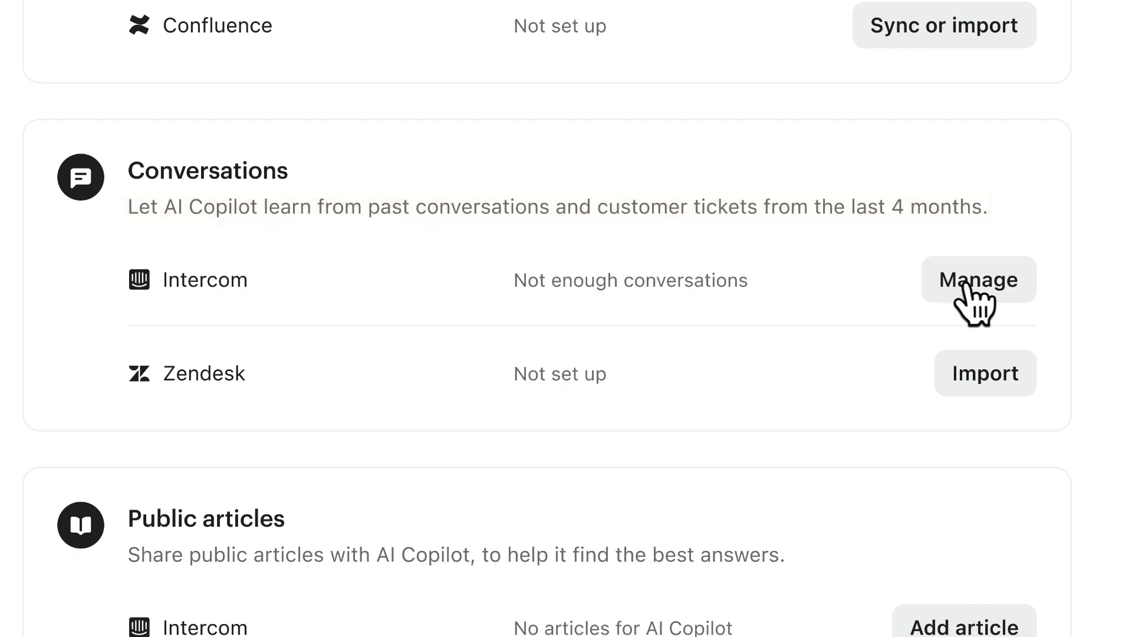
click(978, 280)
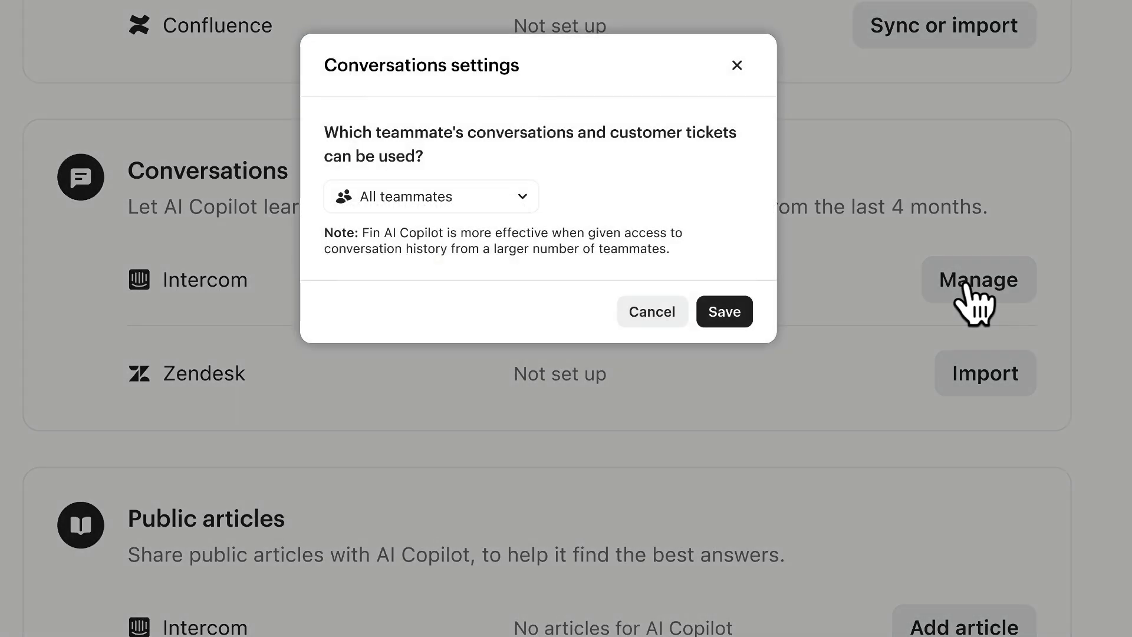
click(430, 196)
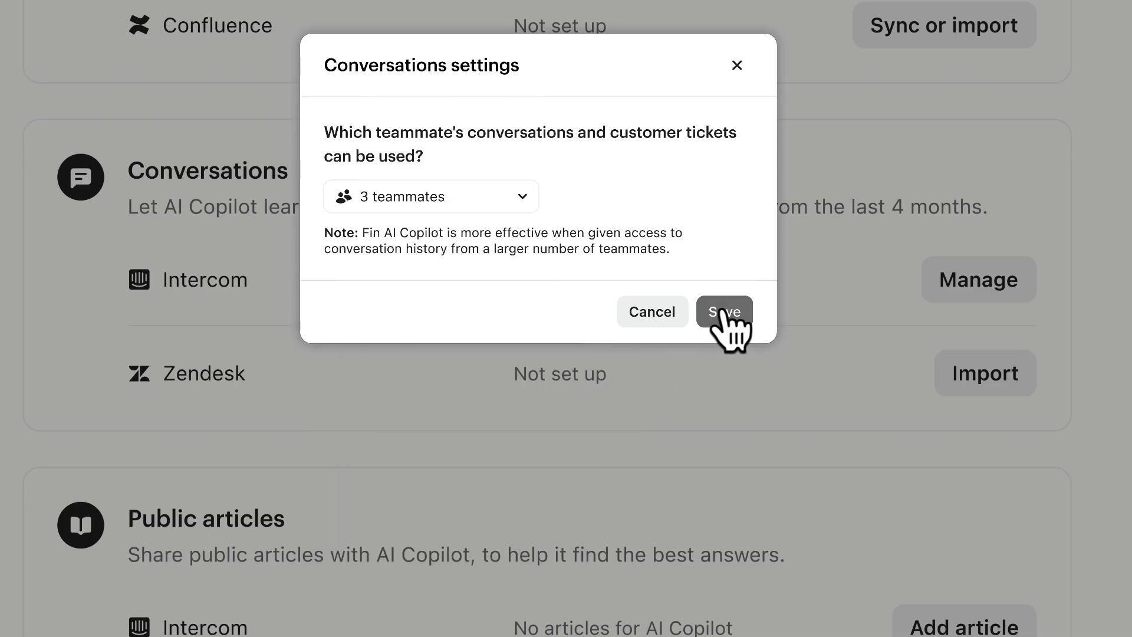
click(724, 311)
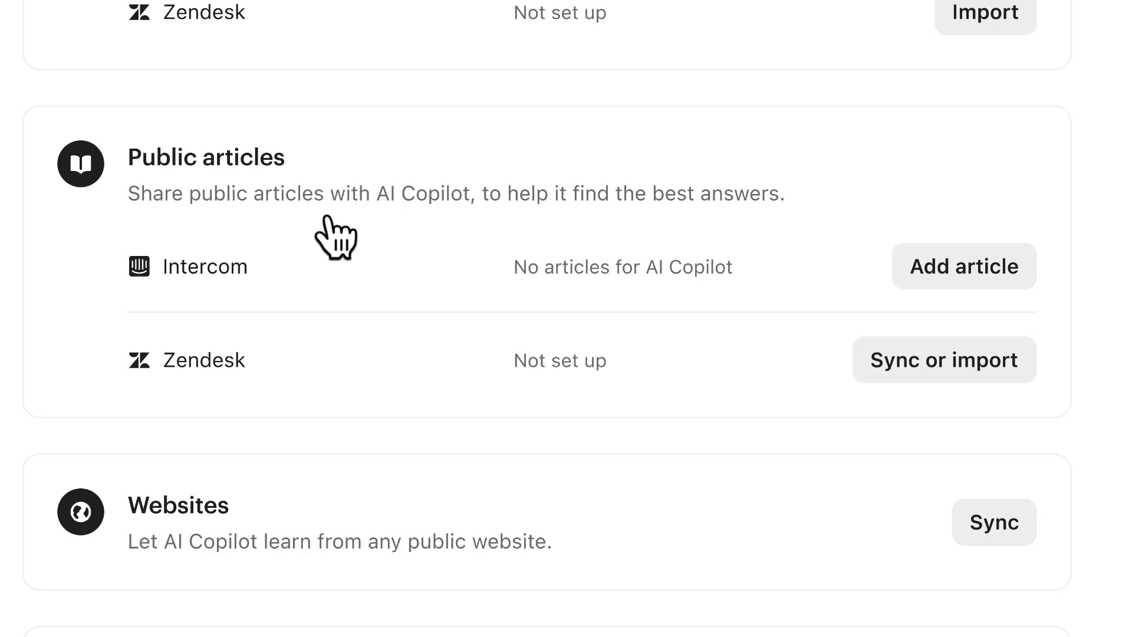
scroll(down, 3)
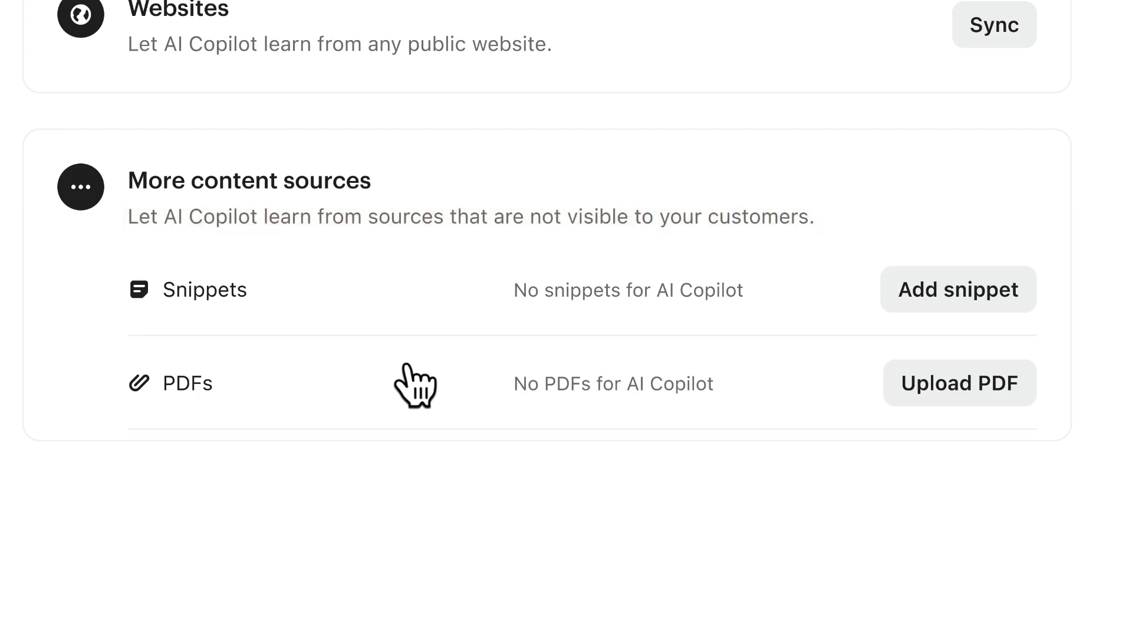
mouse_move(209, 315)
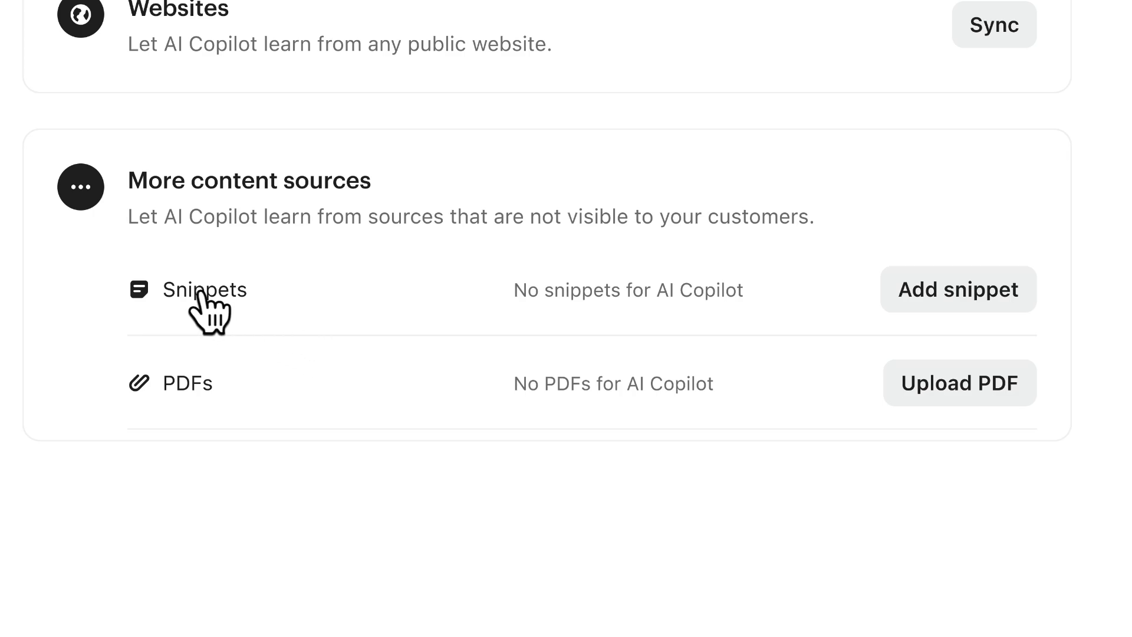
mouse_move(195, 404)
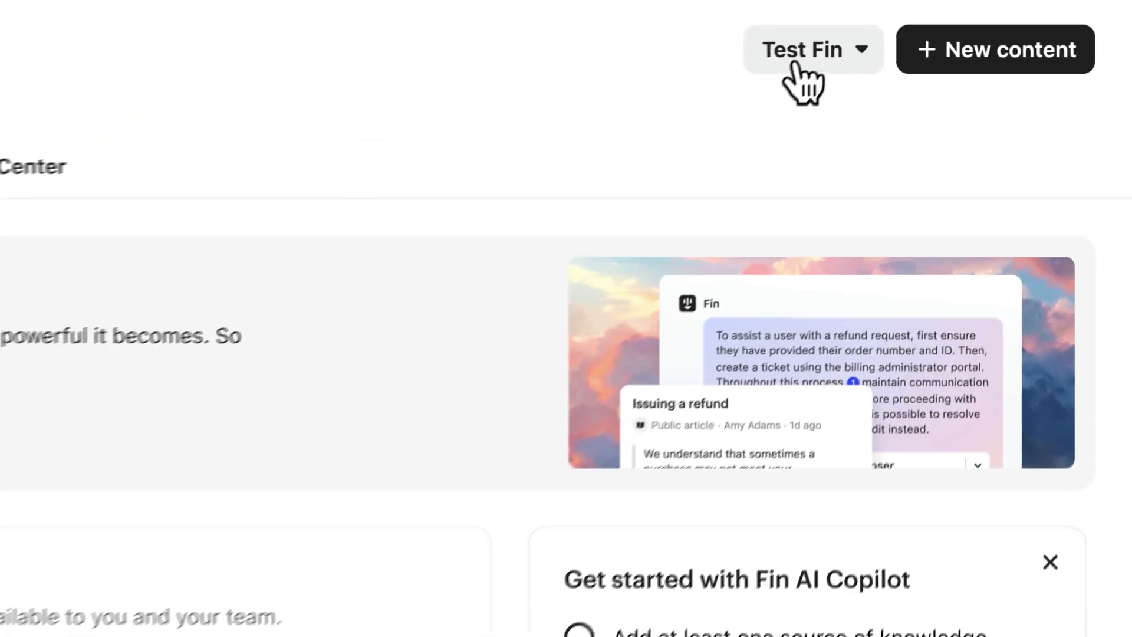
- Use Test Fin to land in an inbox conversation with the AI Copilot ask box ready
click(801, 49)
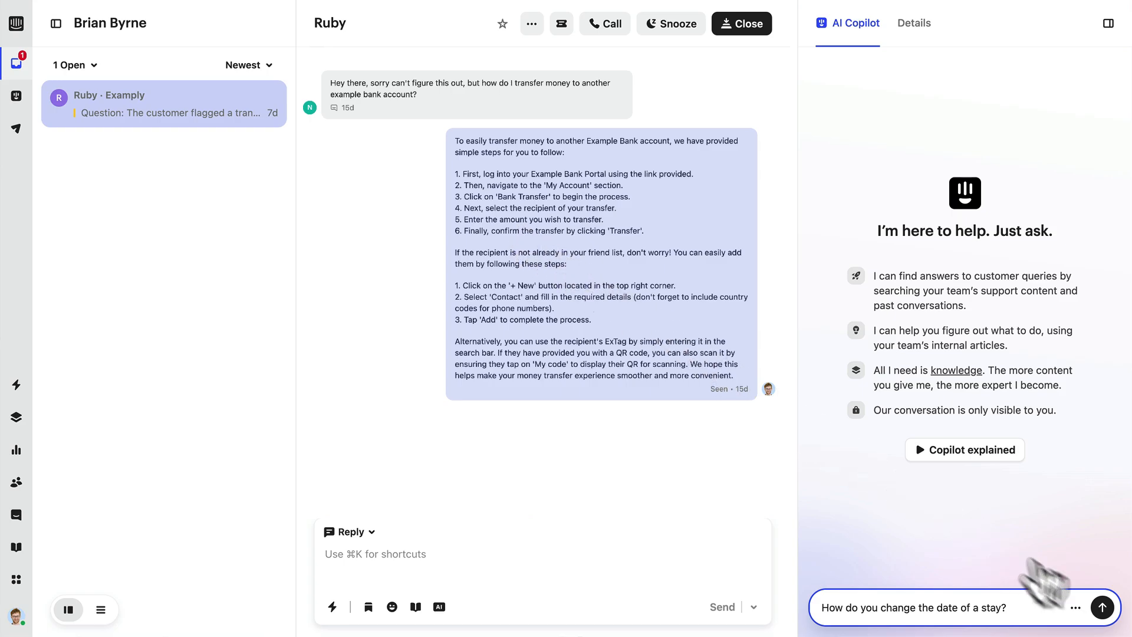
- Send the stay-date question so Copilot returns its five-step answer citing three sources
click(1102, 607)
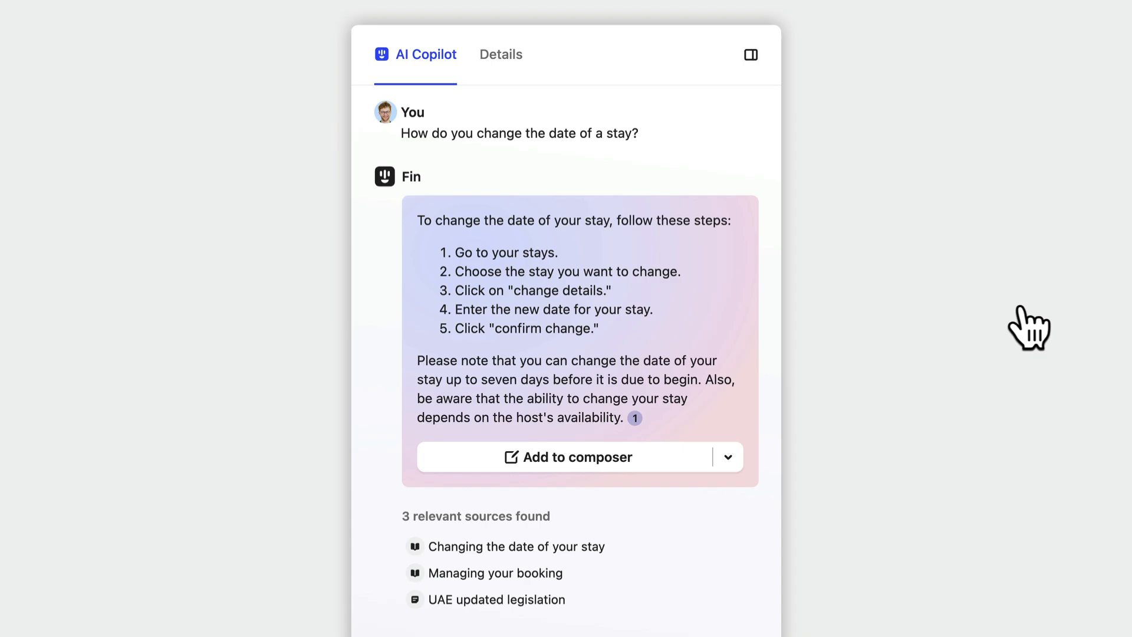
mouse_move(588, 400)
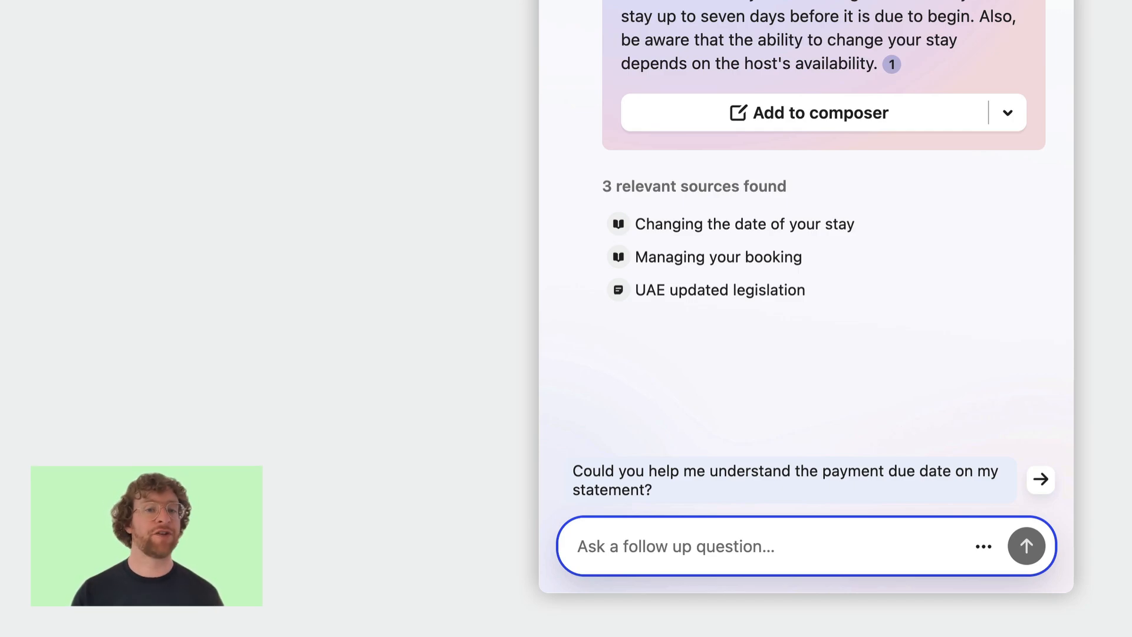
mouse_move(499, 312)
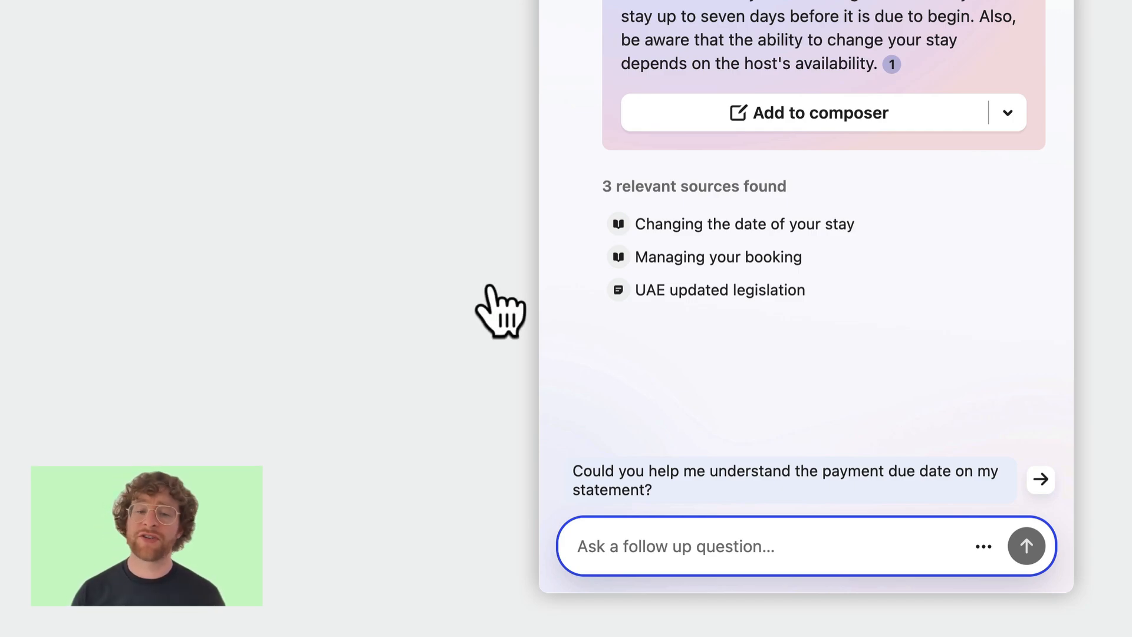
click(1007, 112)
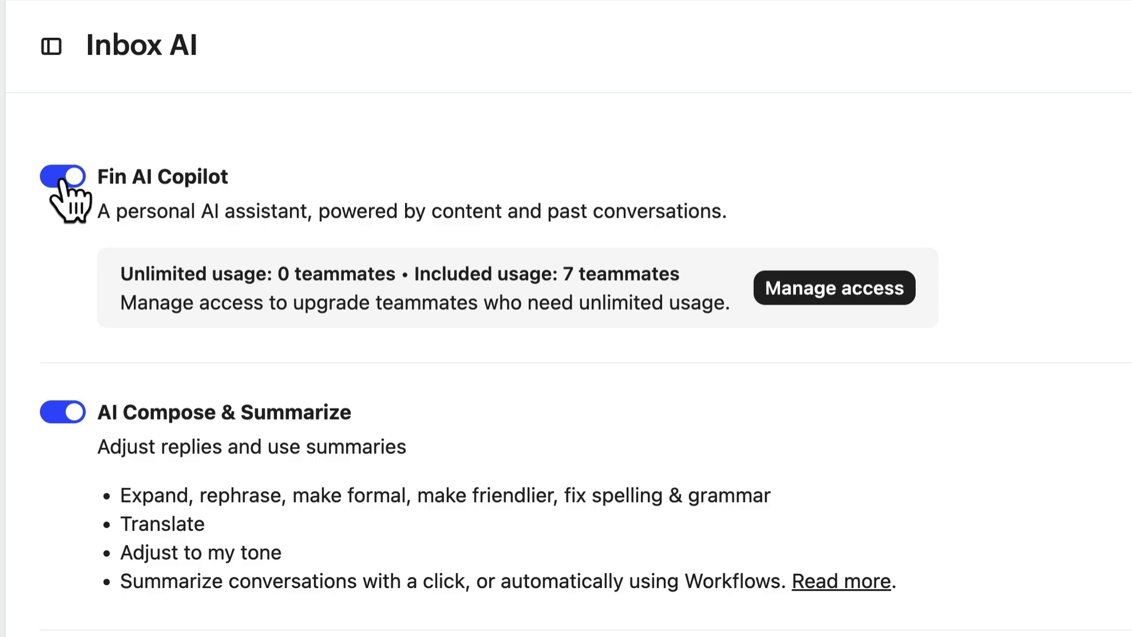
mouse_move(76, 202)
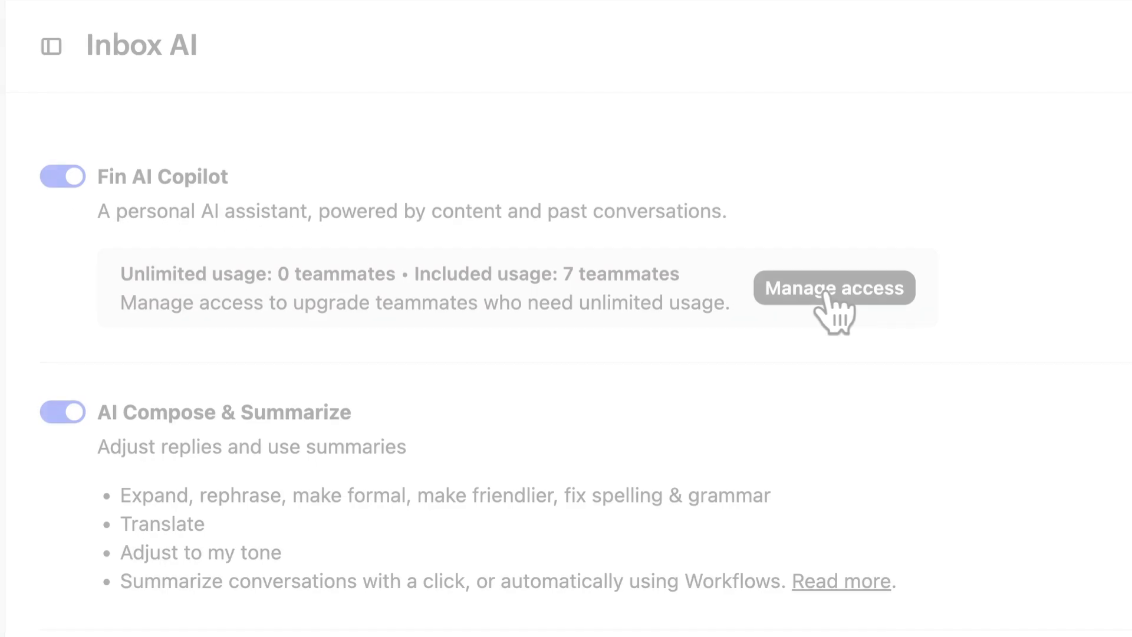
click(833, 287)
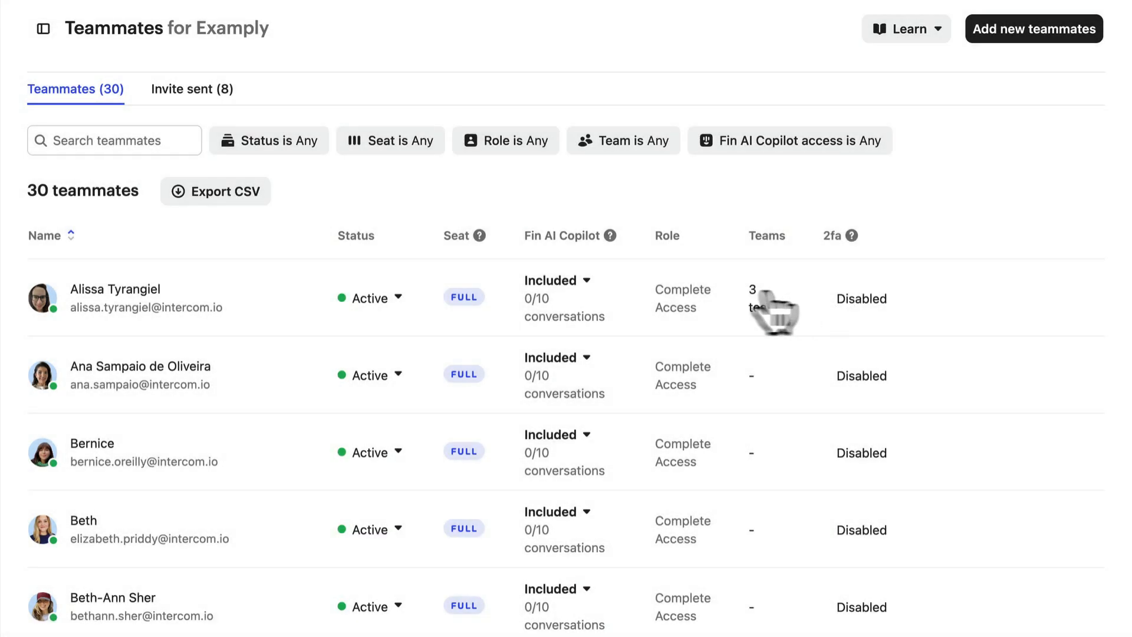
click(556, 280)
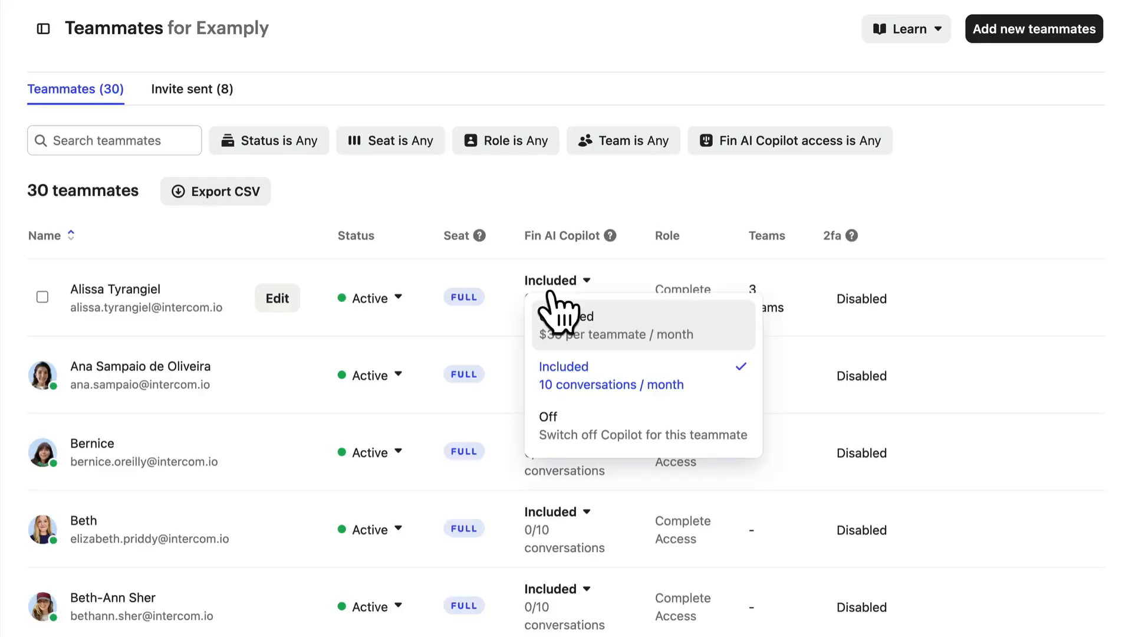
mouse_move(673, 451)
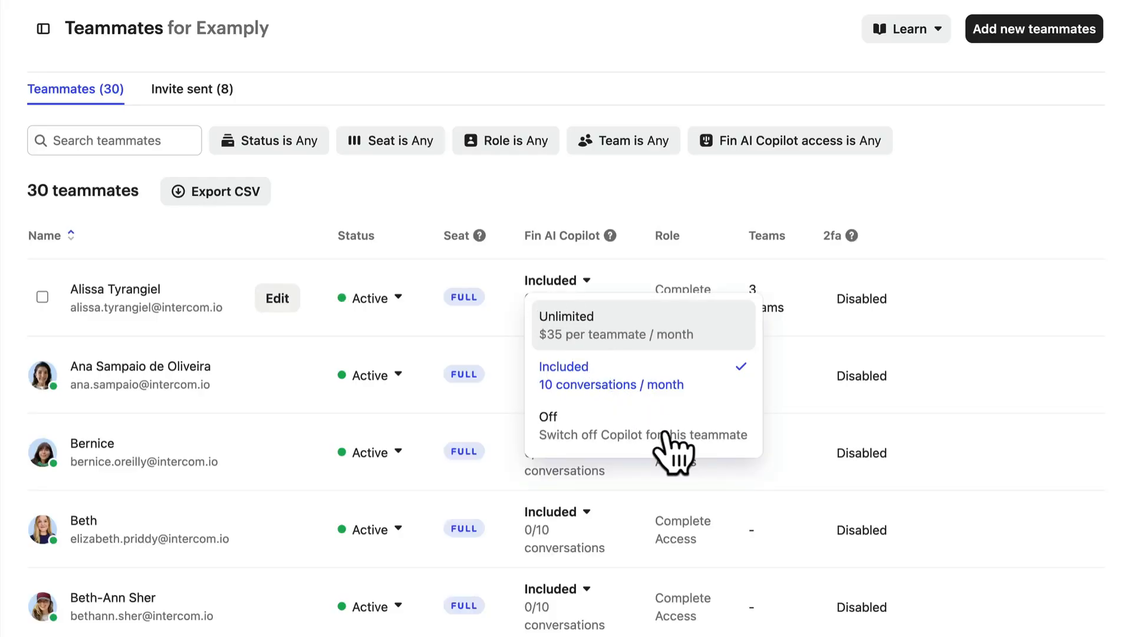